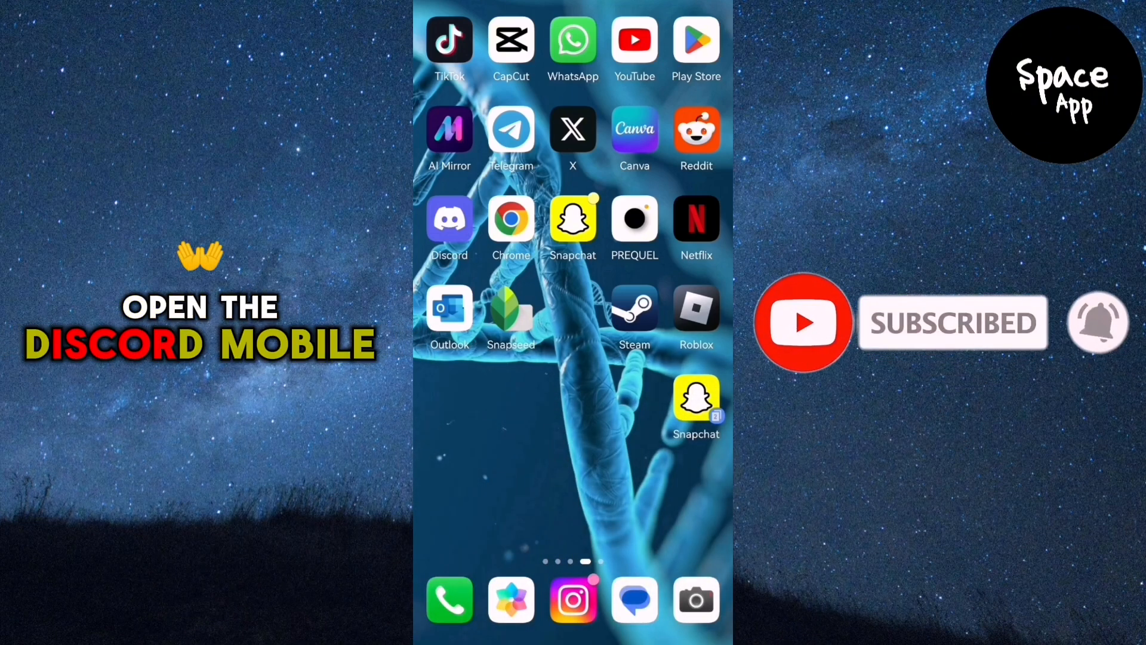
Launch Discord from the home screen and go to your own profile via the You tab.
click(449, 222)
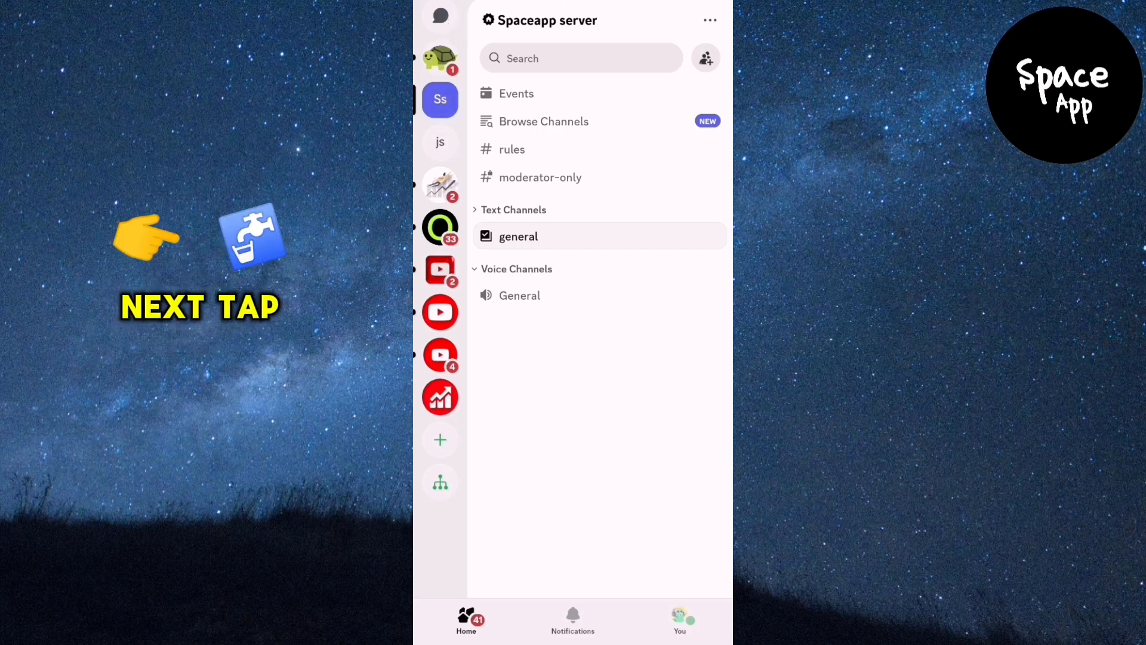
click(680, 620)
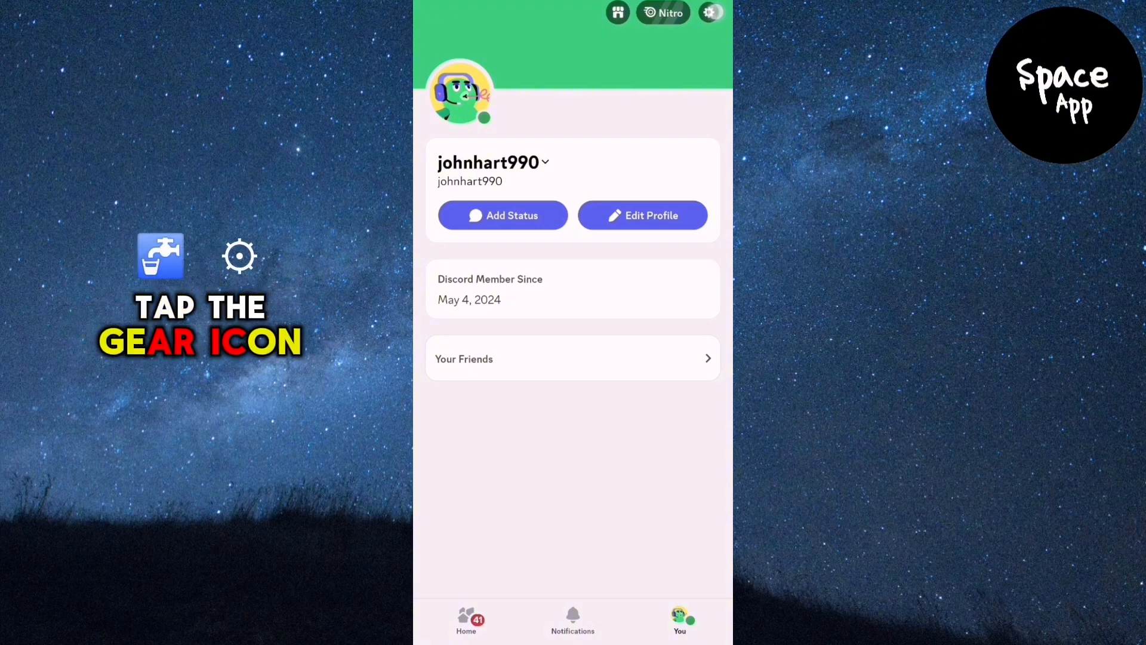
Enter Discord settings from the gear icon and scroll down to Web Browser under App Settings.
click(709, 12)
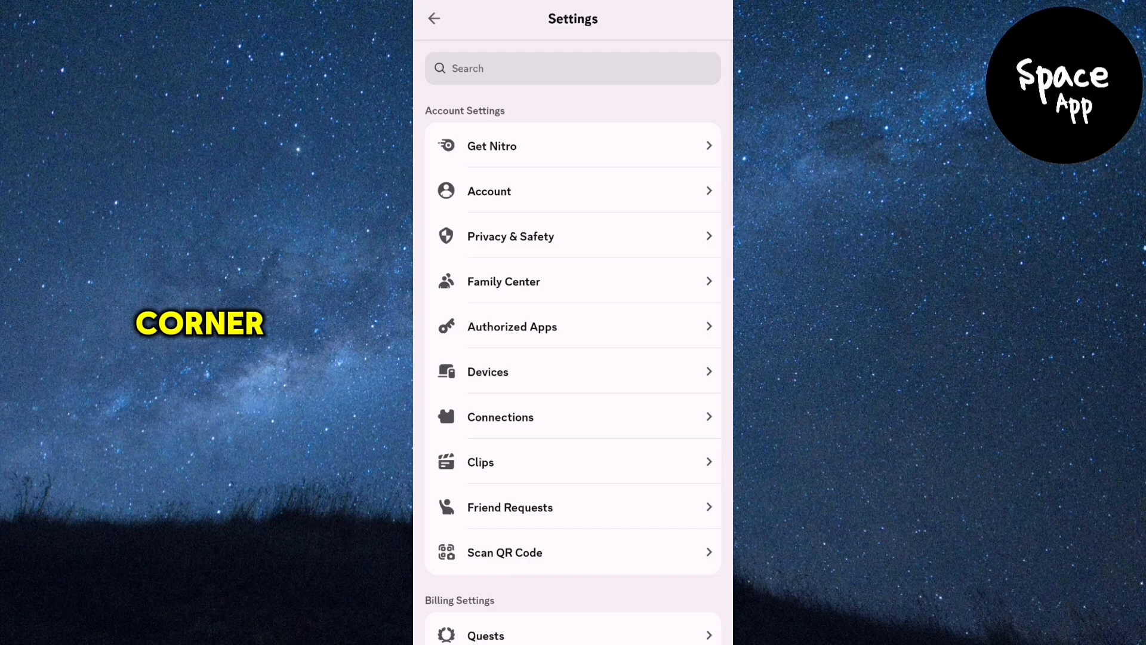
scroll(down, 3)
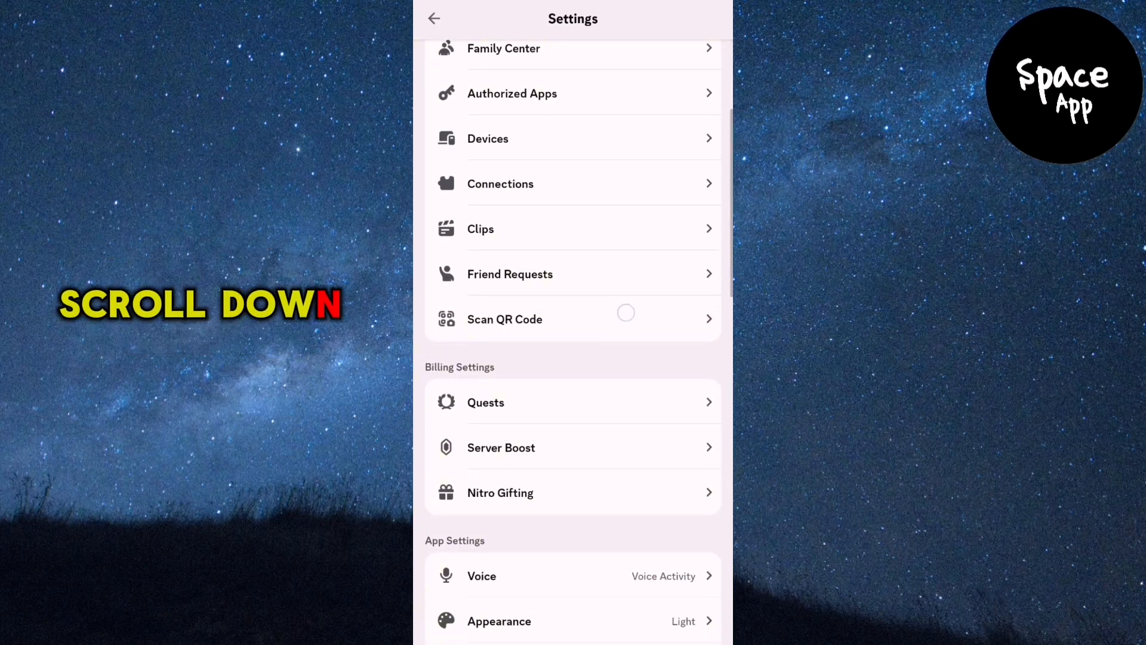
scroll(down, 3)
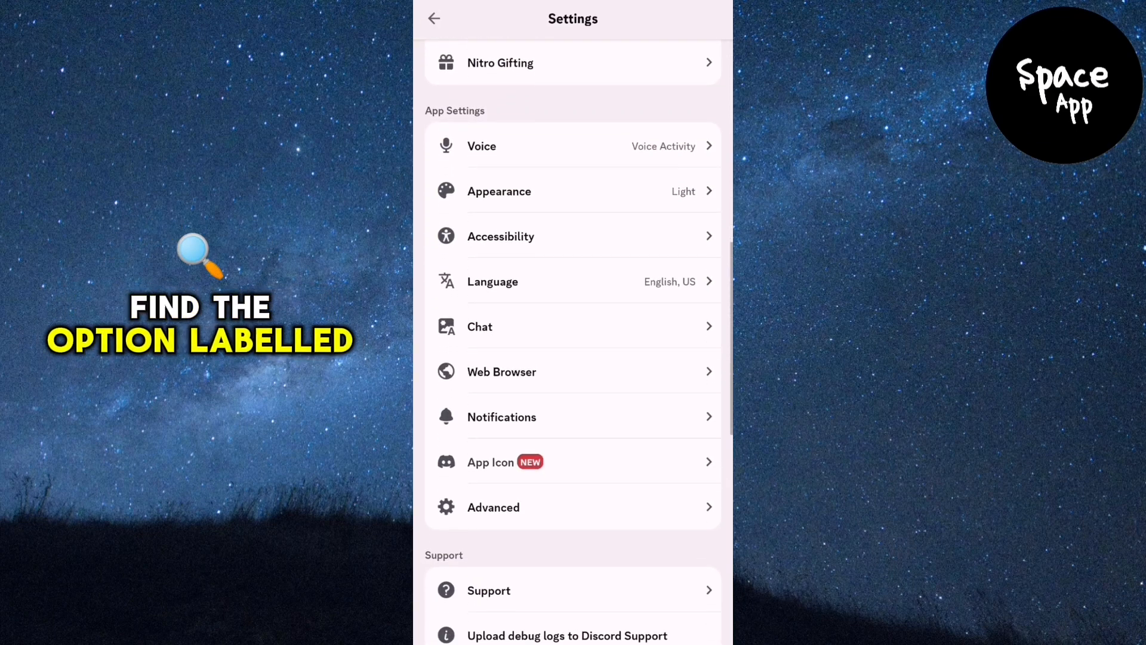